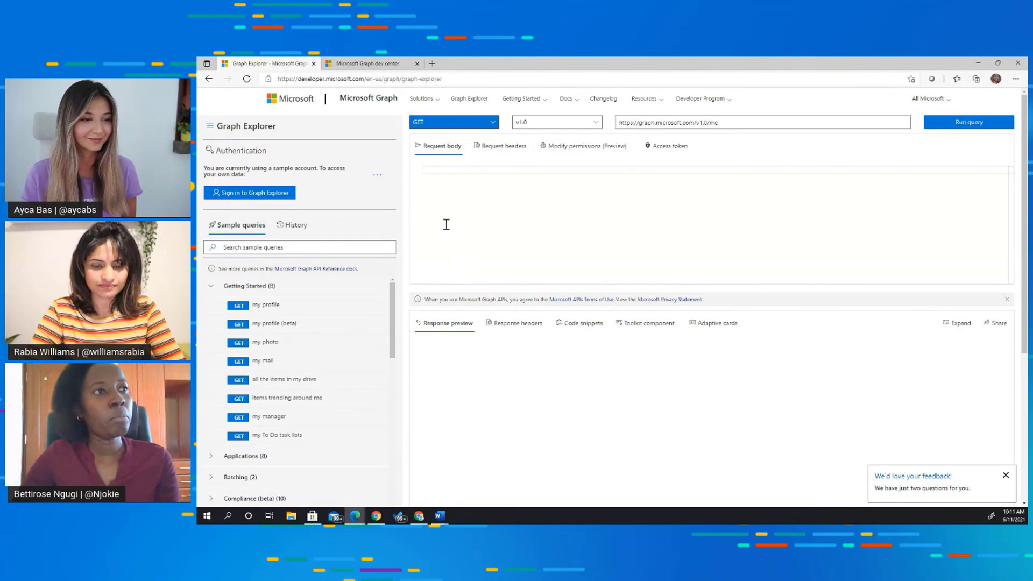
mouse_move(457, 220)
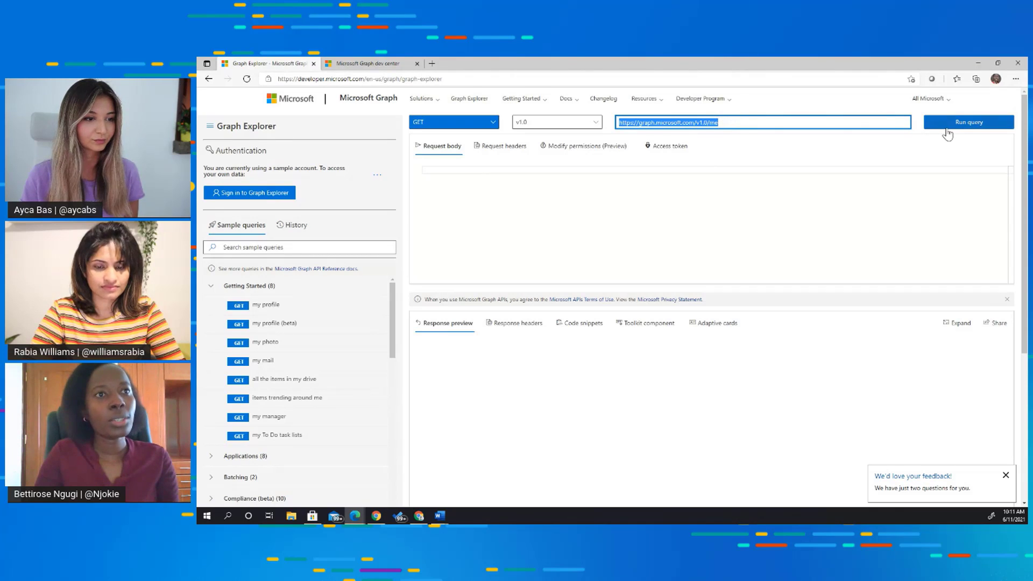
Step: Run the /me query as the sample account and view its JSON profile response
left_click(969, 122)
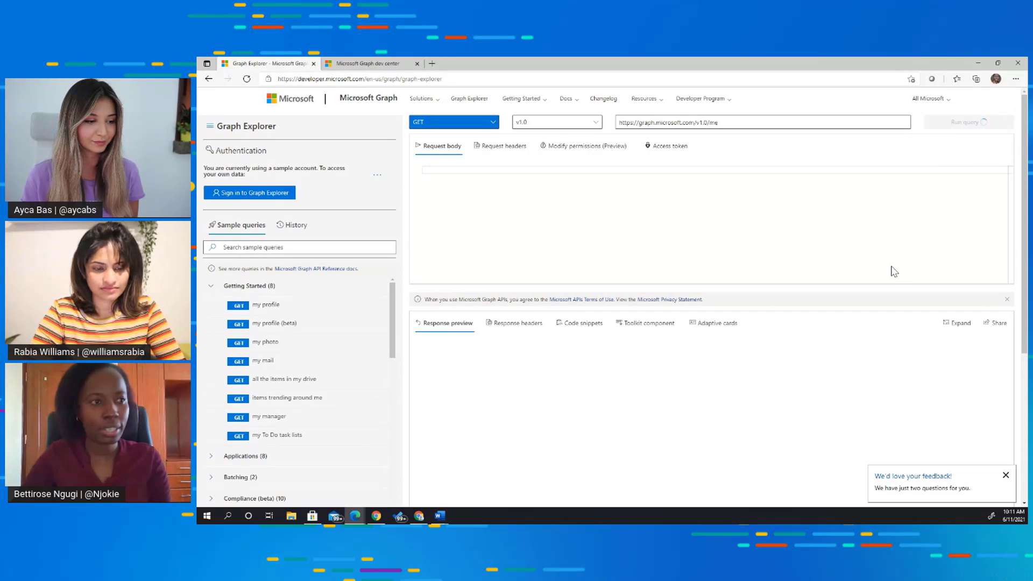
left_click(967, 121)
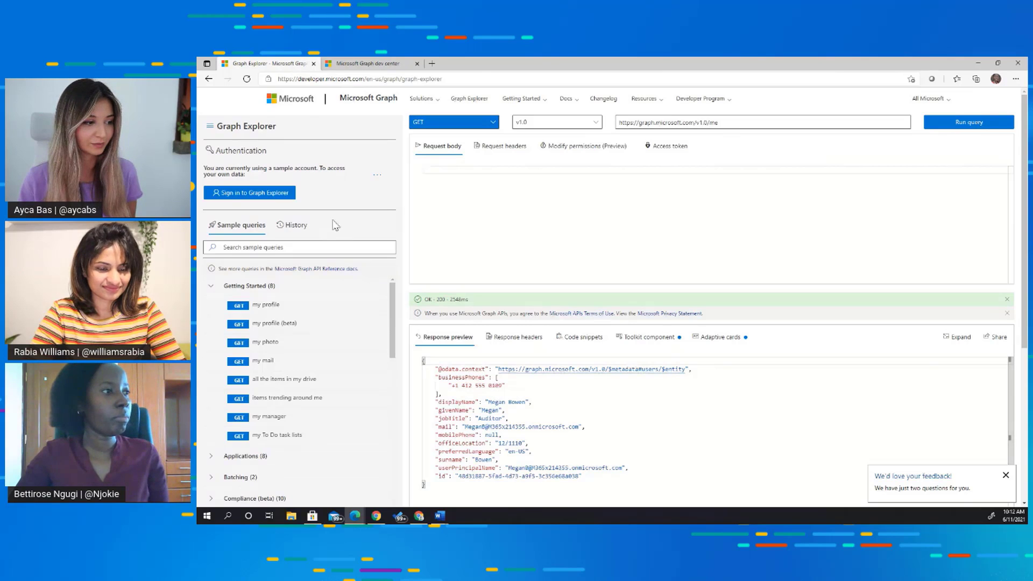
Step: Sign in to Graph Explorer with the tenant user account and its password
left_click(248, 193)
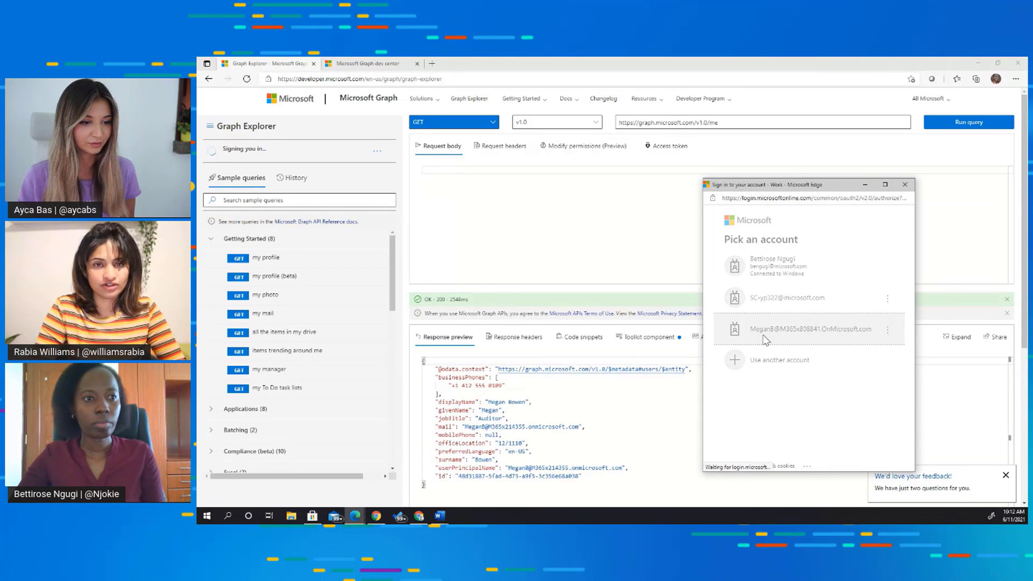
left_click(788, 330)
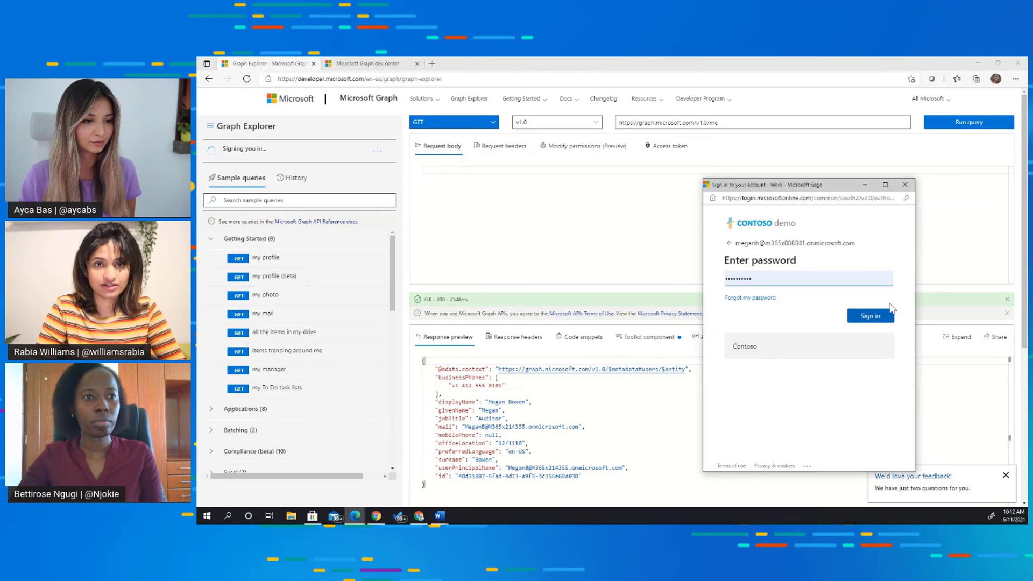
left_click(869, 315)
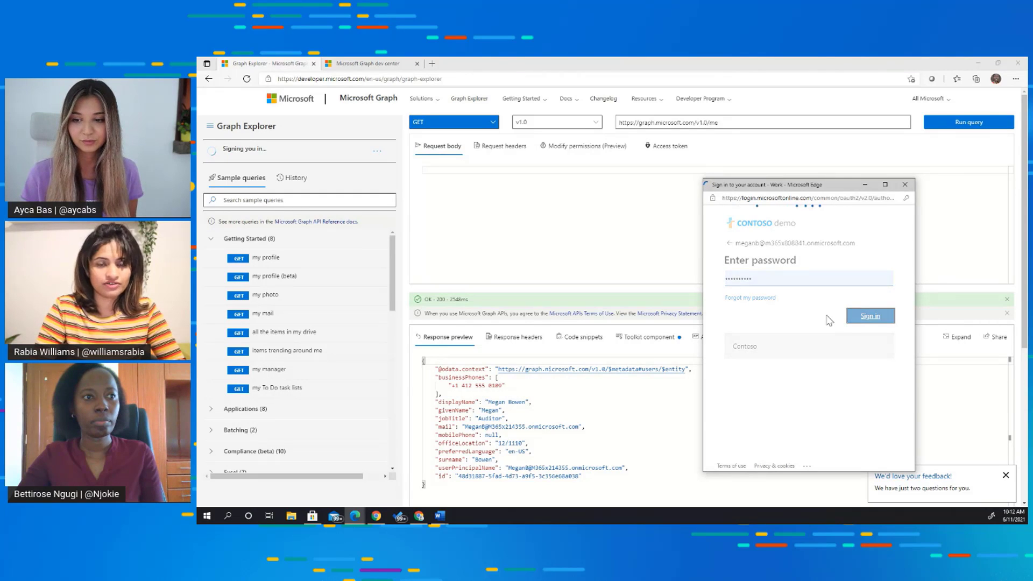
left_click(869, 315)
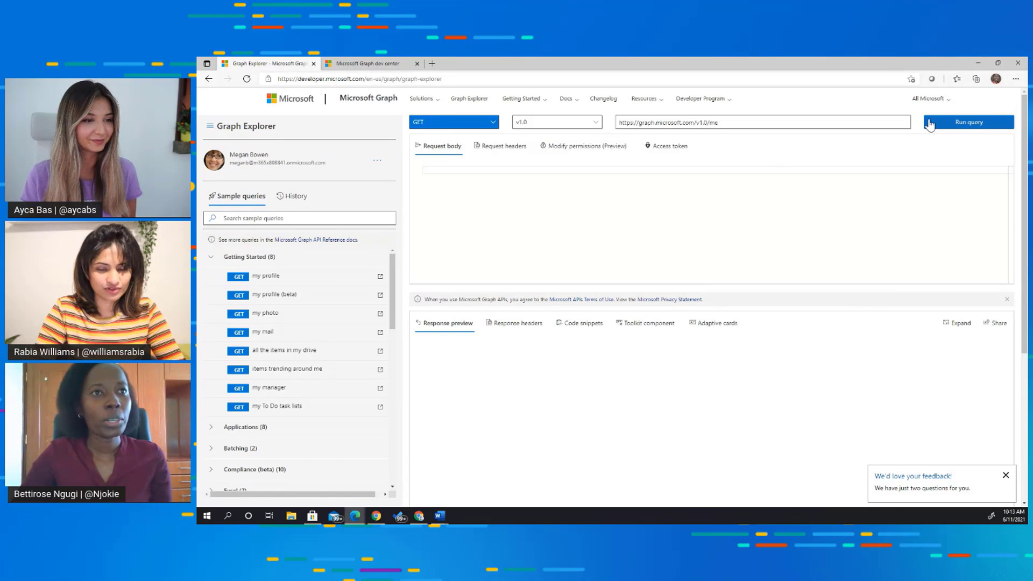
Step: Run the my manager query as the signed-in user to get the manager's JSON profile
left_click(967, 121)
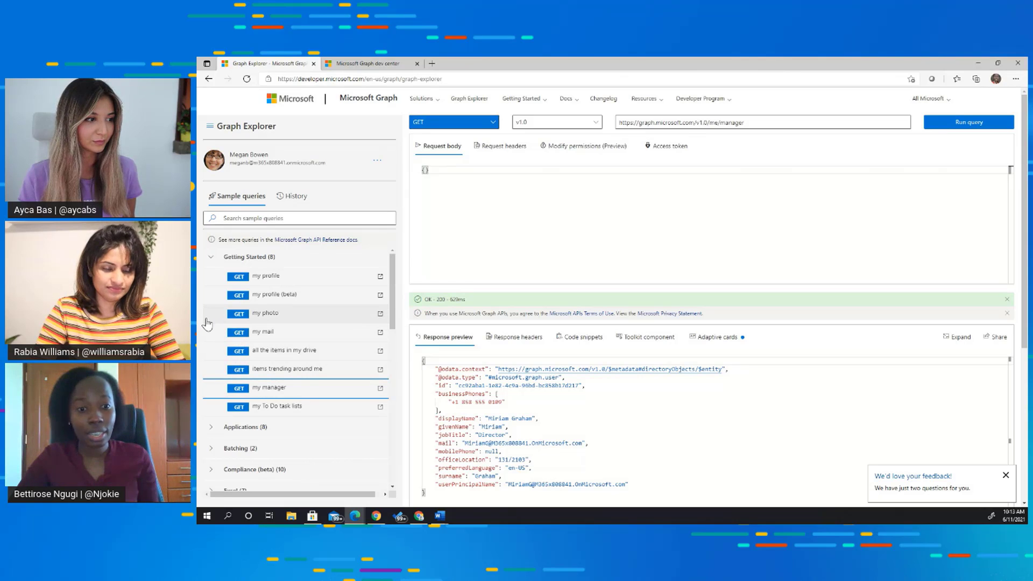
mouse_move(257, 298)
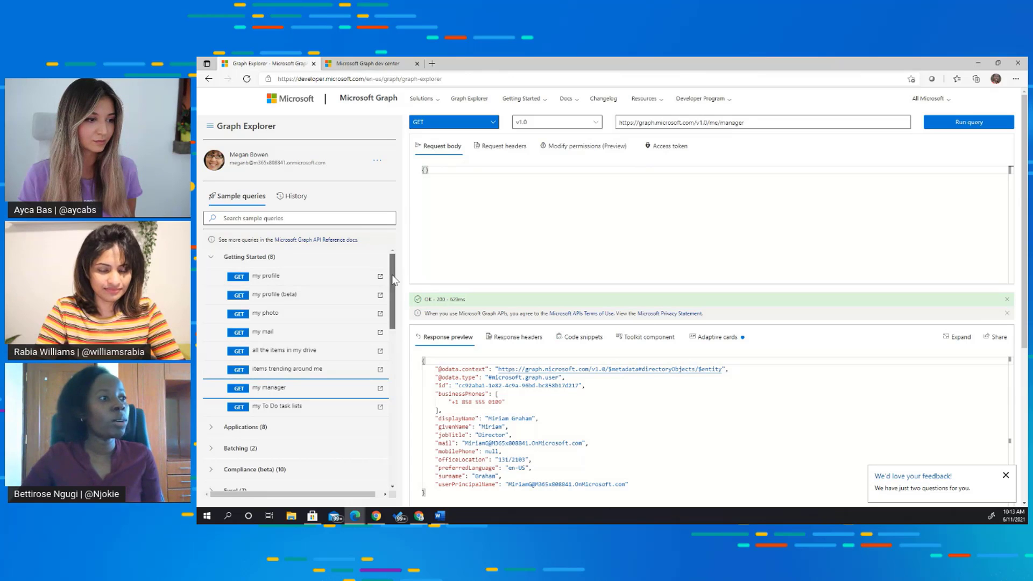
scroll("down", 3)
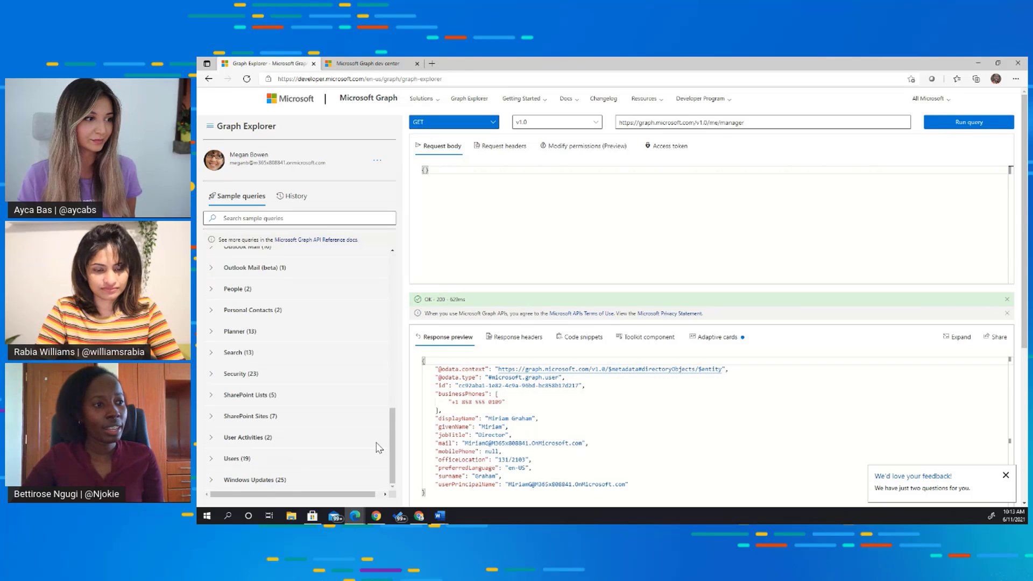
mouse_move(355, 405)
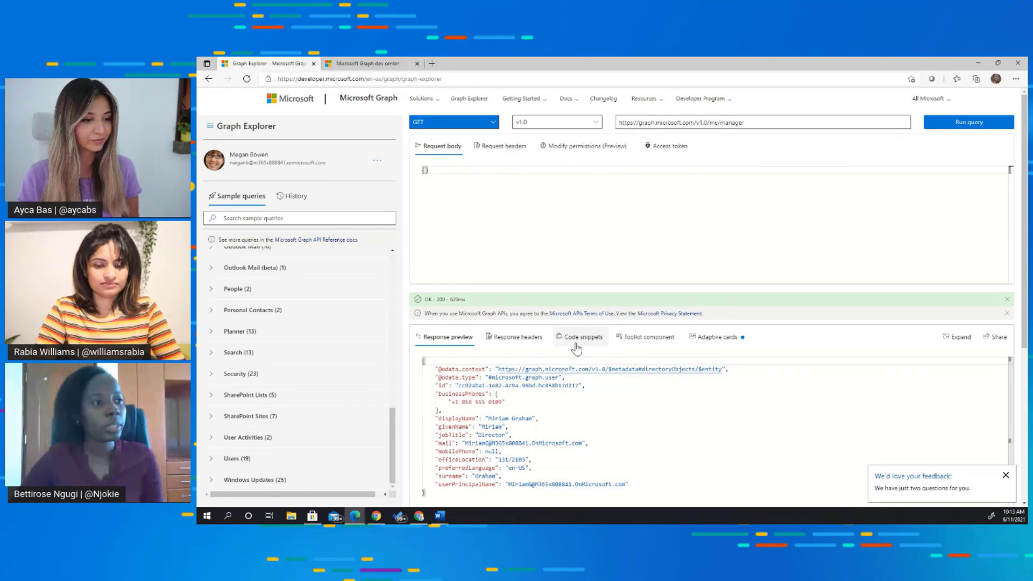
Step: View the C# snippet for /me/manager and begin loading its required permissions
left_click(582, 337)
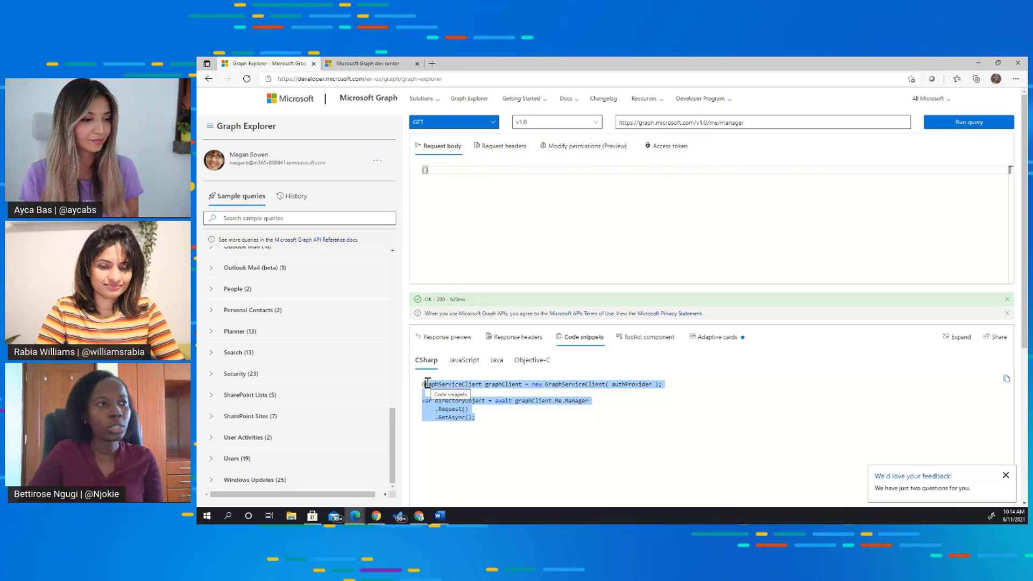
left_click(586, 146)
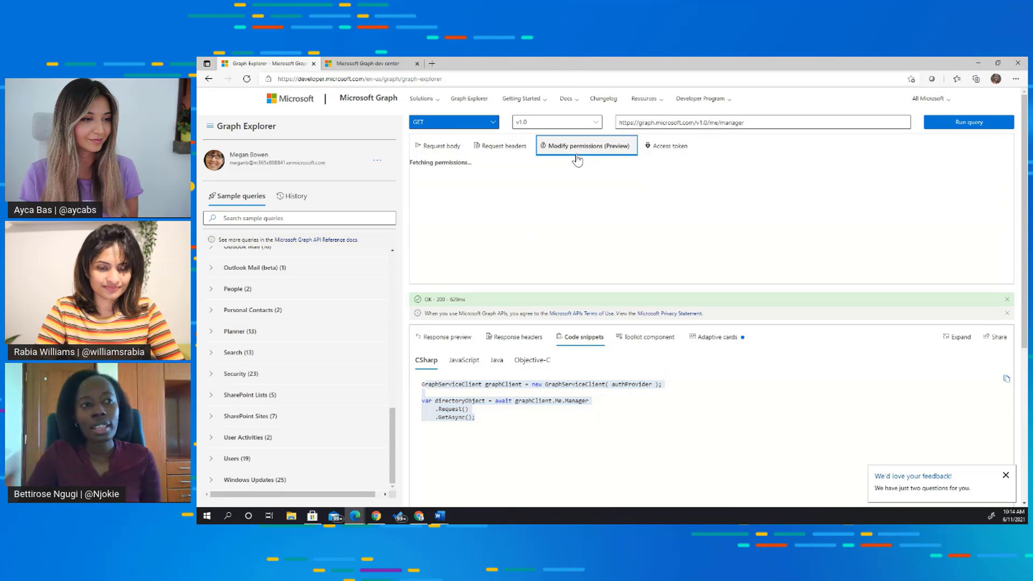
Step: Review the seven /me/manager permissions, such as User.Read, marked consented
left_click(585, 145)
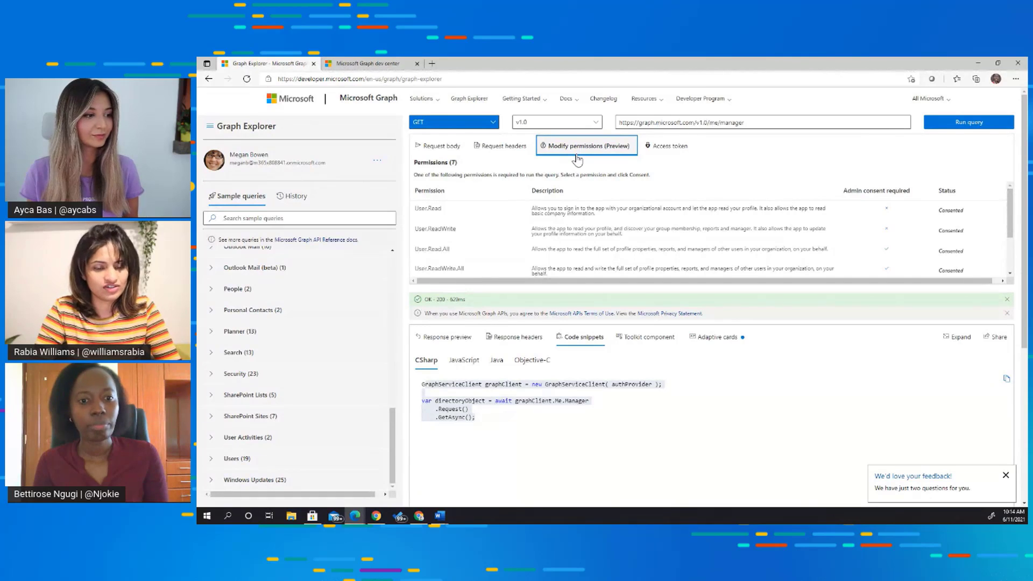
mouse_move(367, 446)
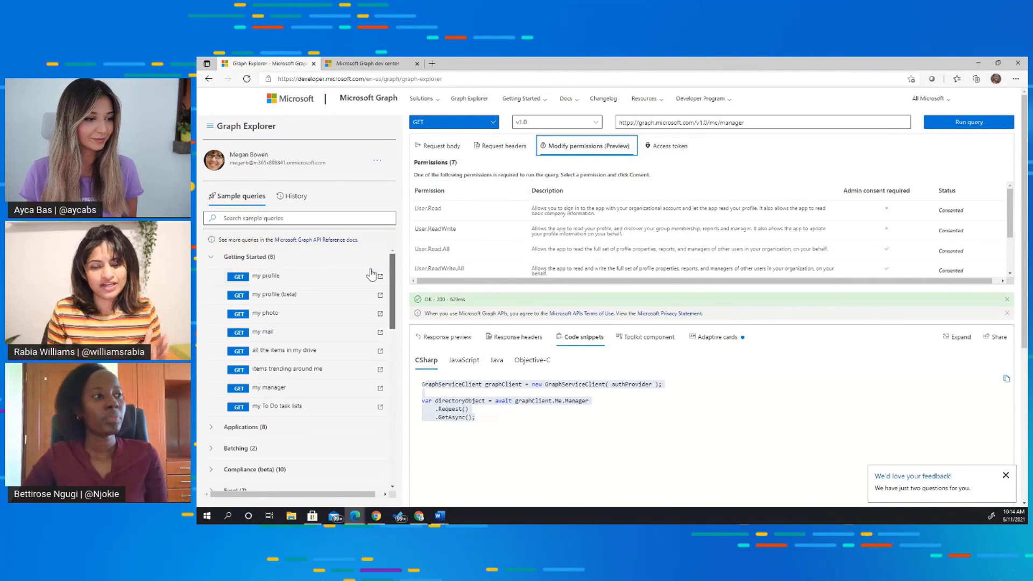
Step: Run the drive items and beta profile queries, then go to the Microsoft Graph dev center page
scroll("down", 3)
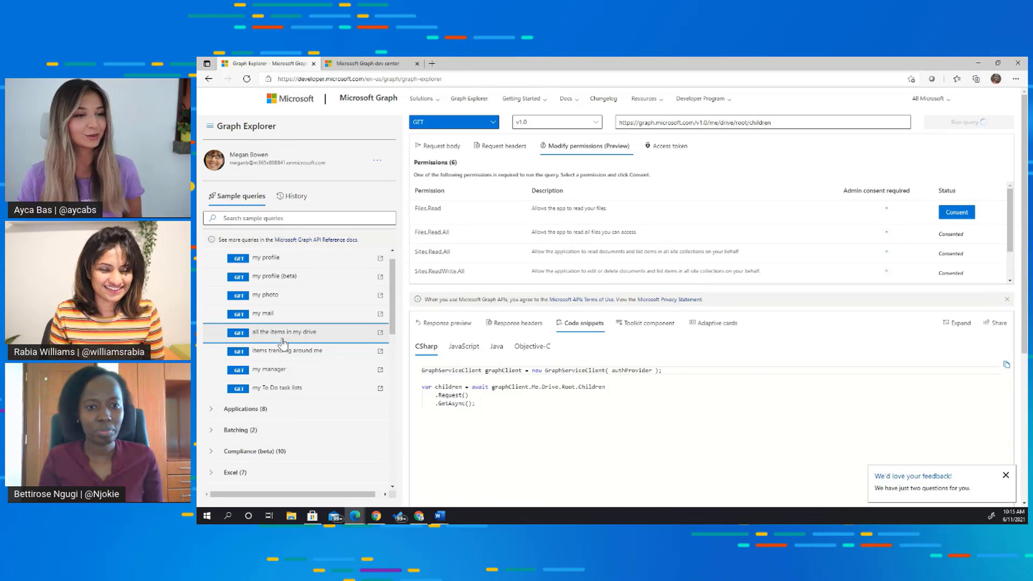
left_click(968, 121)
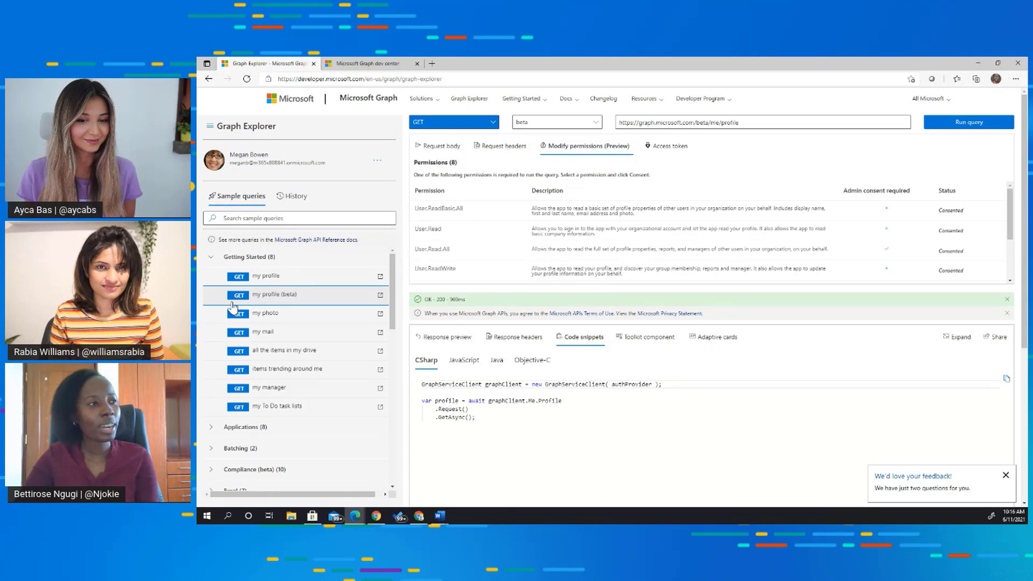
left_click(369, 64)
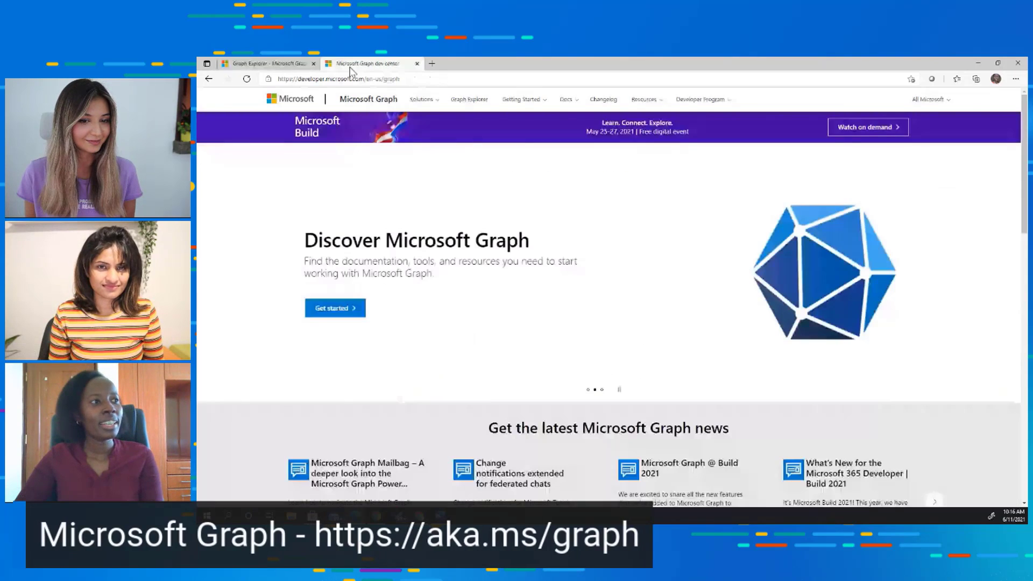